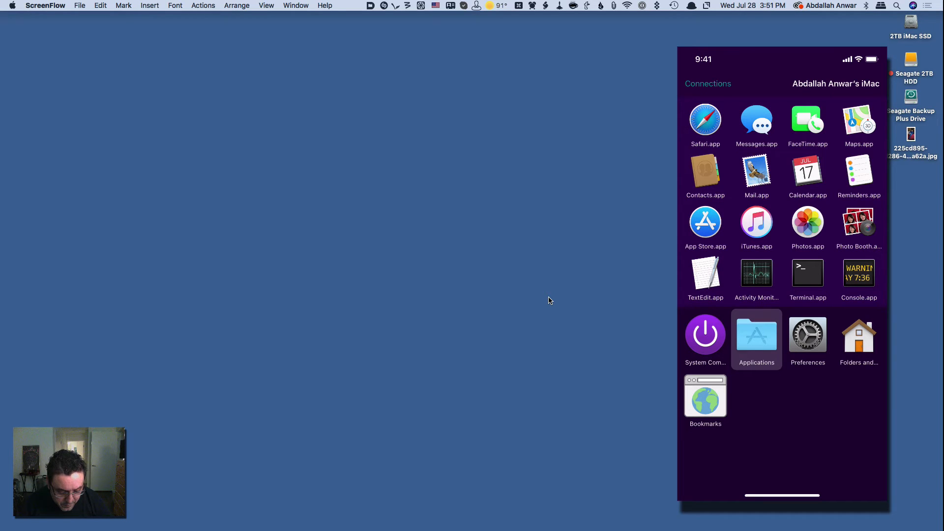
# Switch Alfred Remote to the System Commands page with Sleep, Lock, Restart and Quit All Apps
pyautogui.click(705, 339)
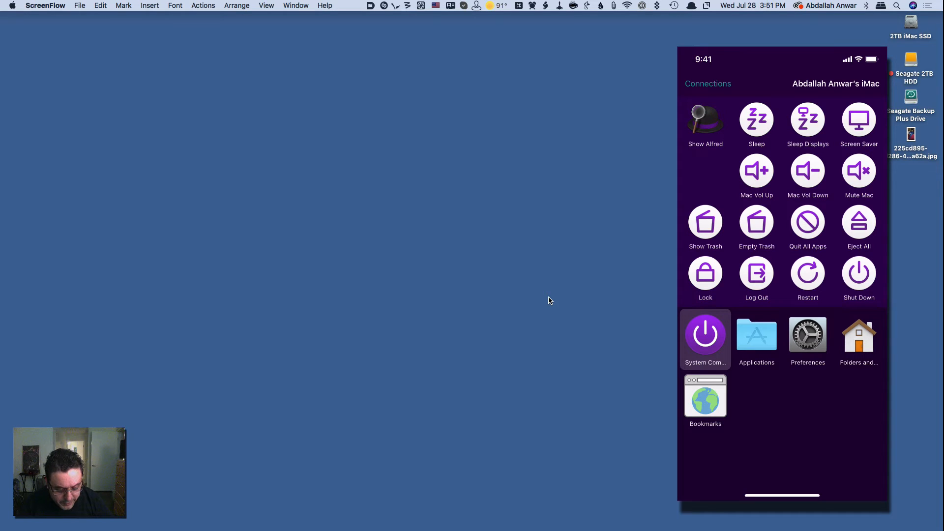
pyautogui.click(705, 223)
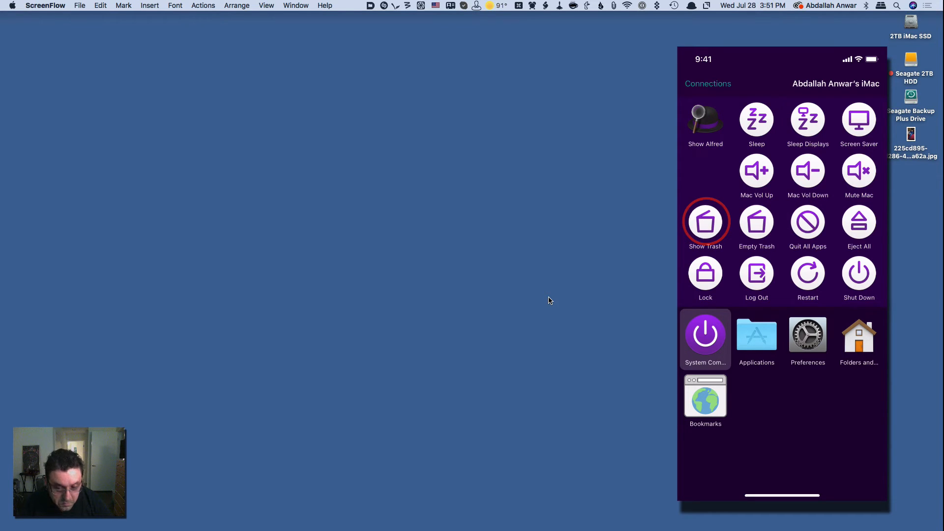
pyautogui.click(705, 222)
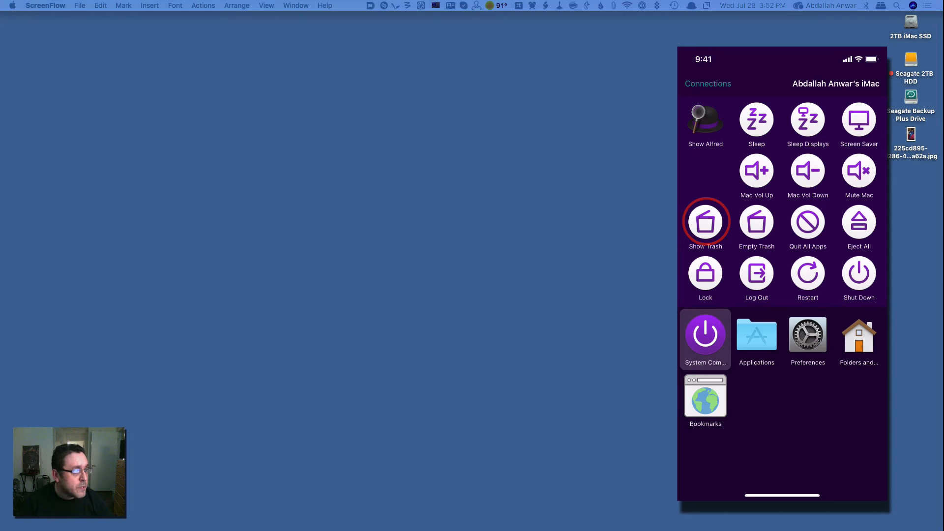
pyautogui.click(705, 223)
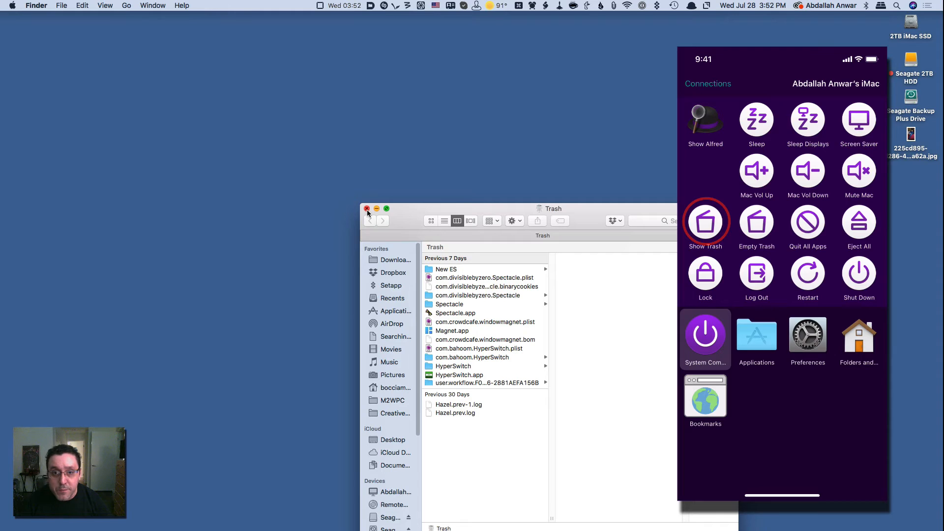
pyautogui.click(366, 208)
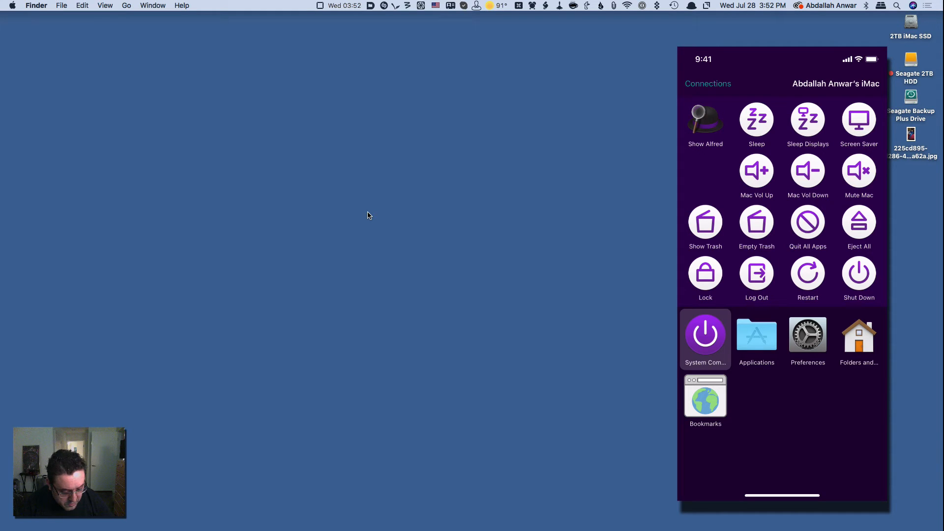
pyautogui.click(705, 120)
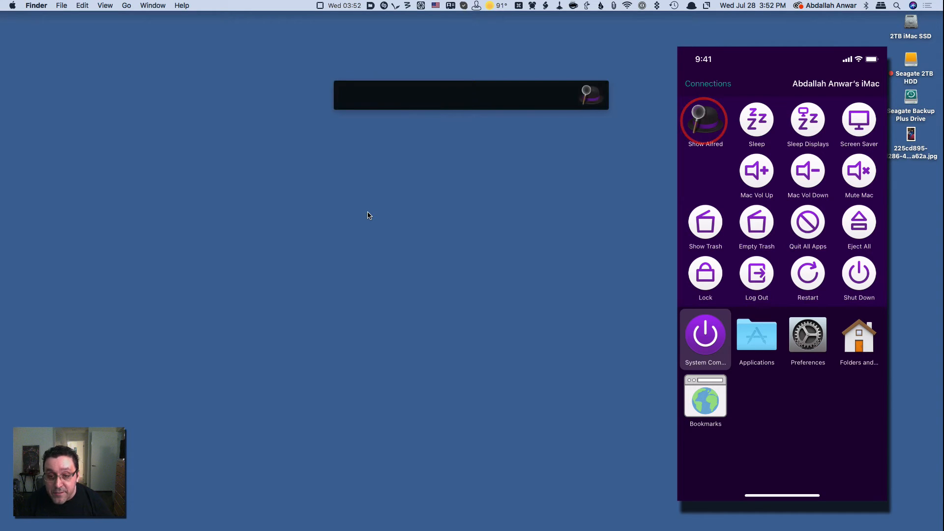
pyautogui.click(704, 120)
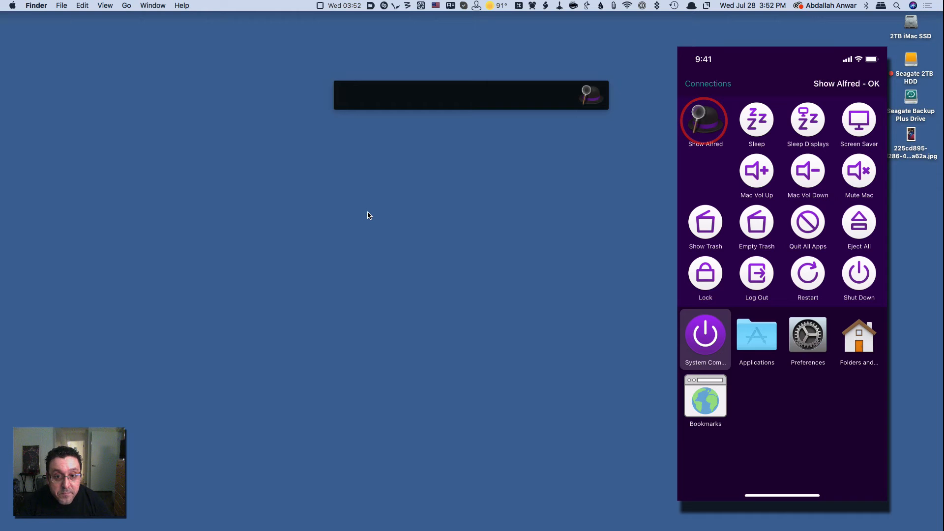
pyautogui.click(705, 123)
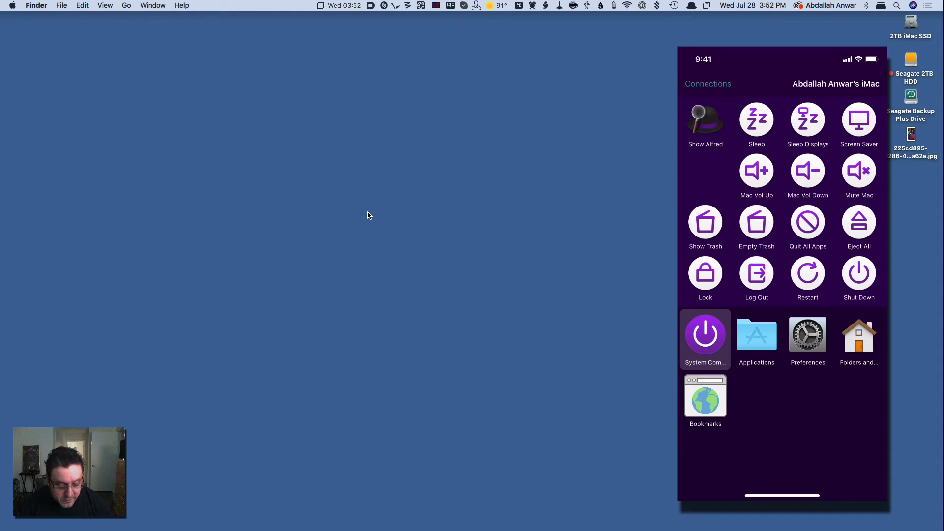
pyautogui.click(705, 119)
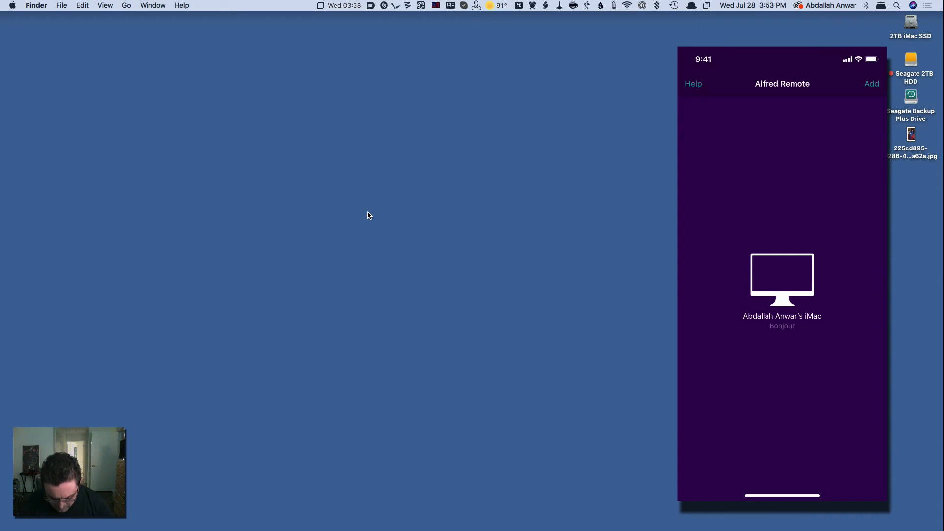
# Return to the Connections list of Macs and begin adding a new connection
pyautogui.click(872, 83)
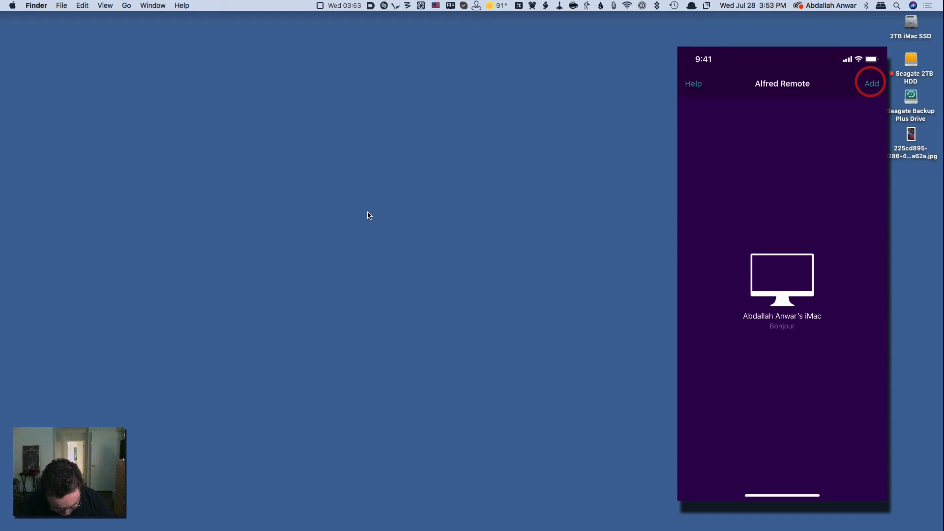
pyautogui.click(870, 84)
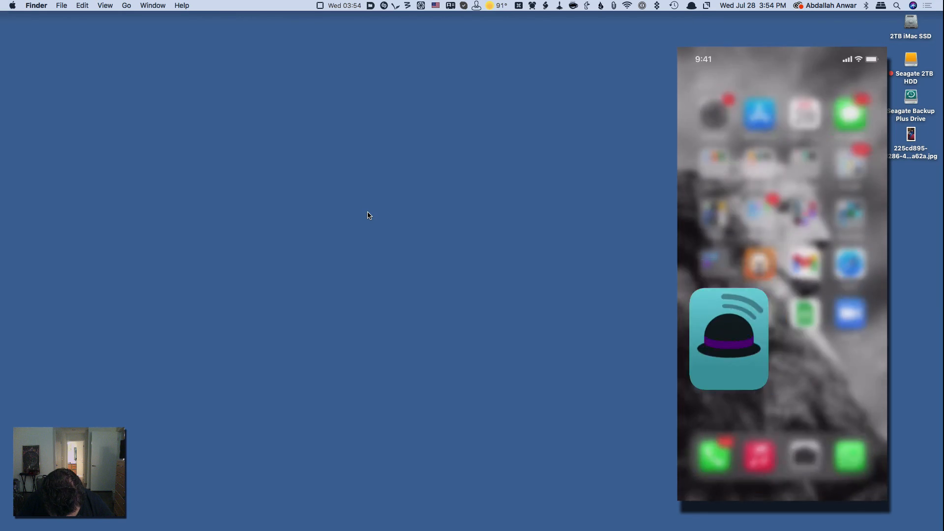
# Relaunch Alfred Remote from the home screen and send Quit All Apps to the iMac
pyautogui.click(728, 339)
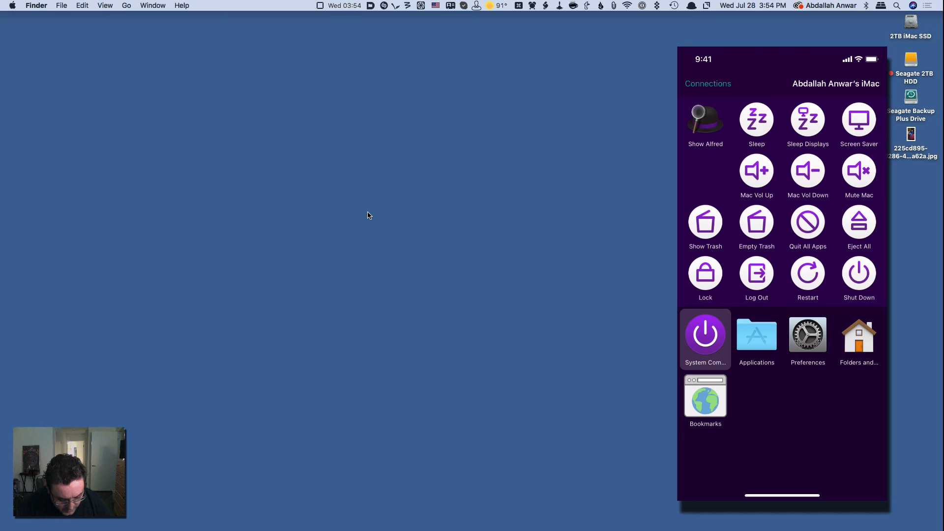
pyautogui.click(808, 222)
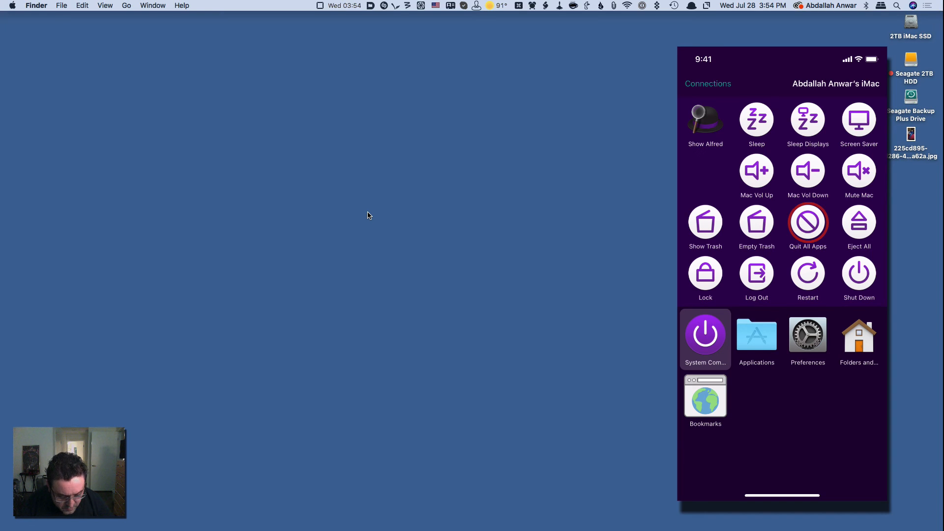